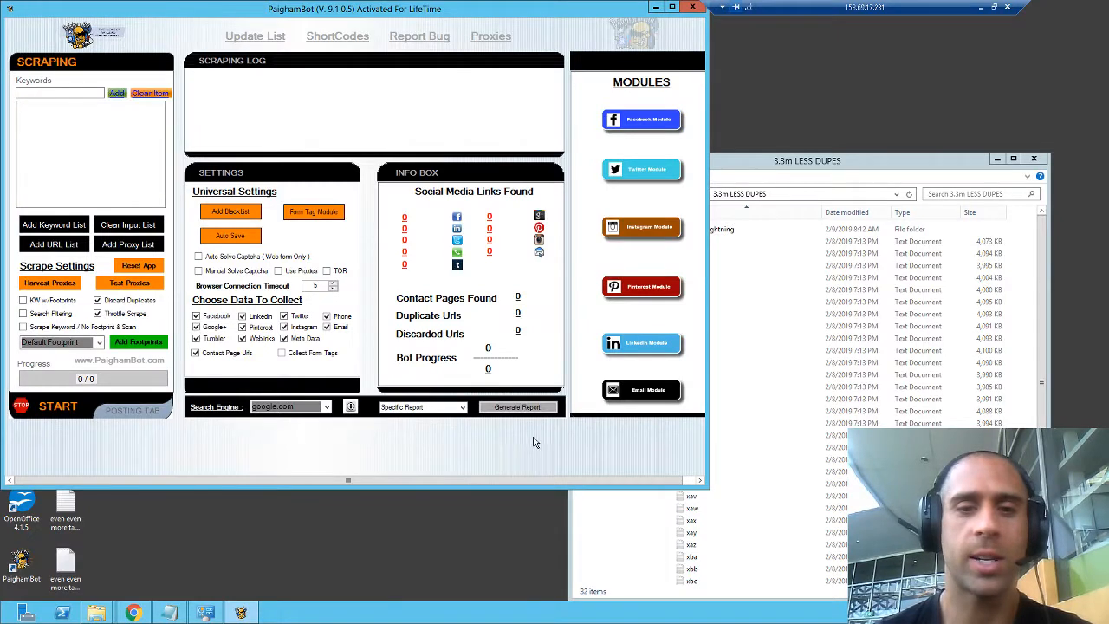
Step: Bring up the URL action choices, including Post To URL Directly and Harvest Data From Url
click(139, 265)
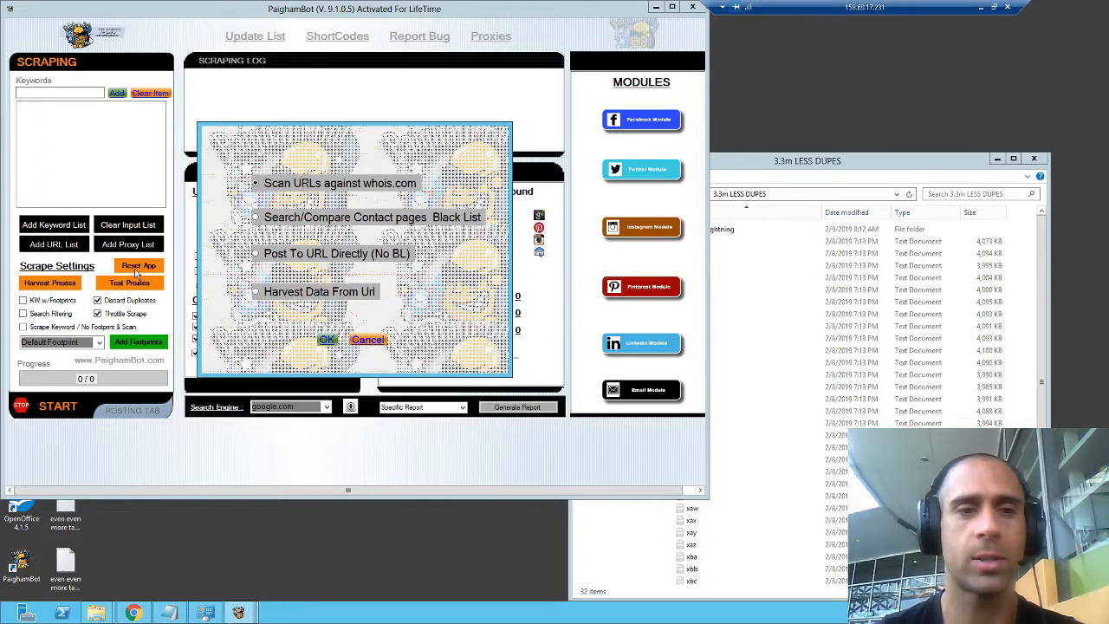
click(326, 339)
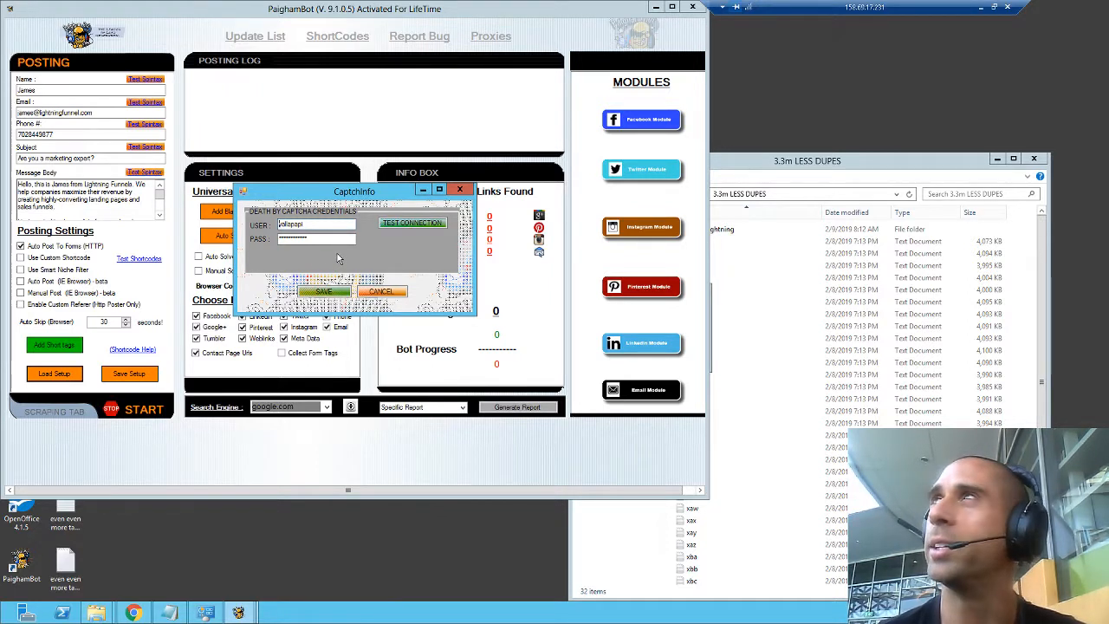
mouse_move(388, 267)
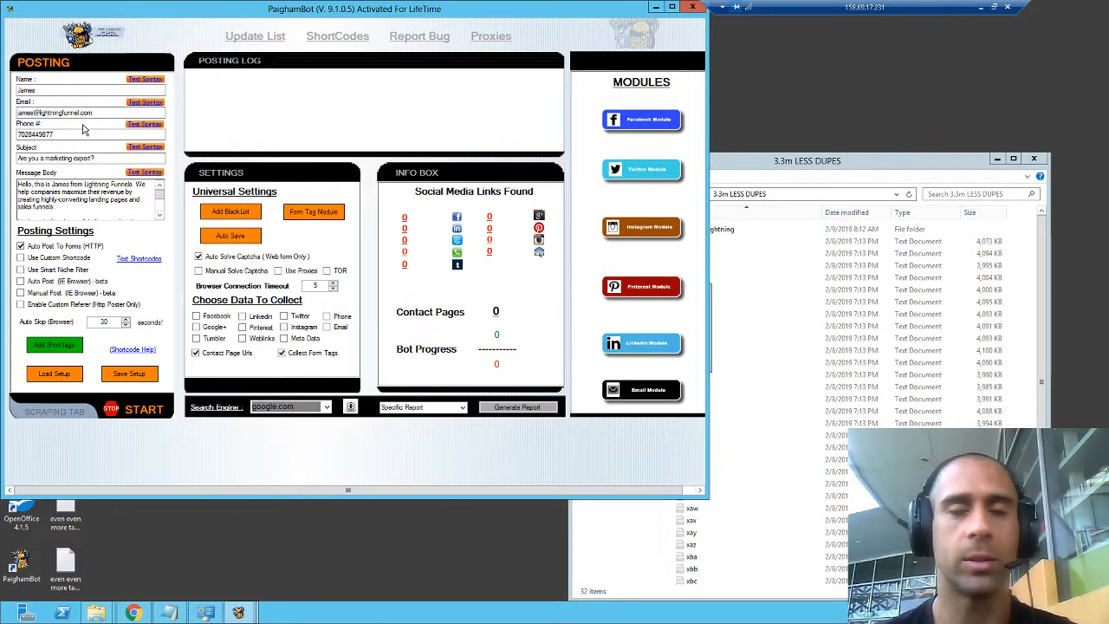
mouse_move(302, 368)
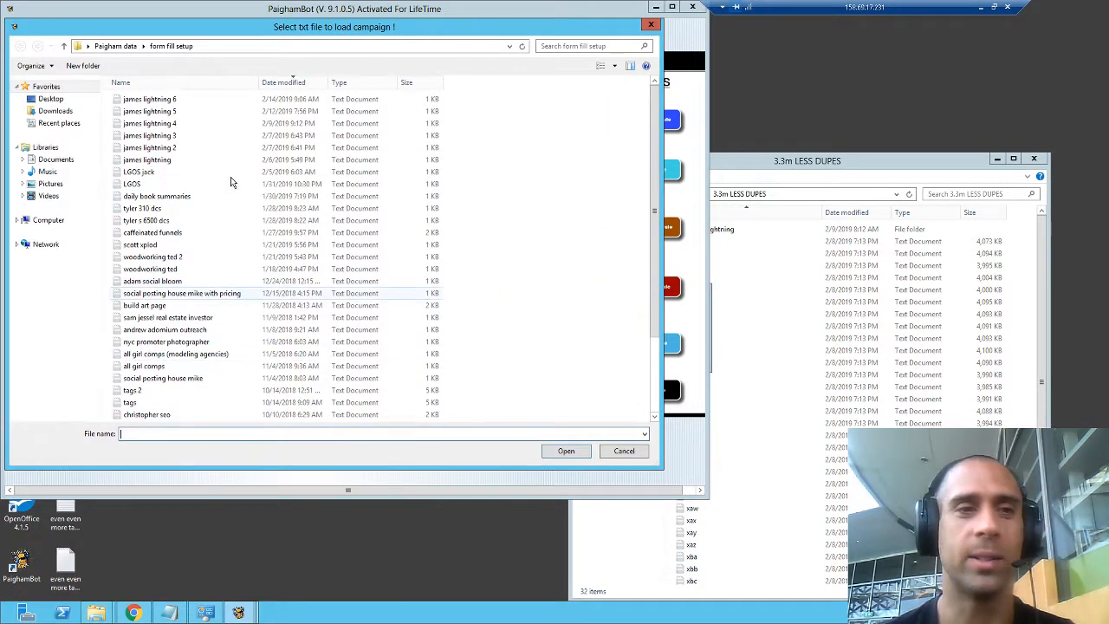
Step: Choose the campaign .txt setup file from the Form fill setup folder
click(624, 450)
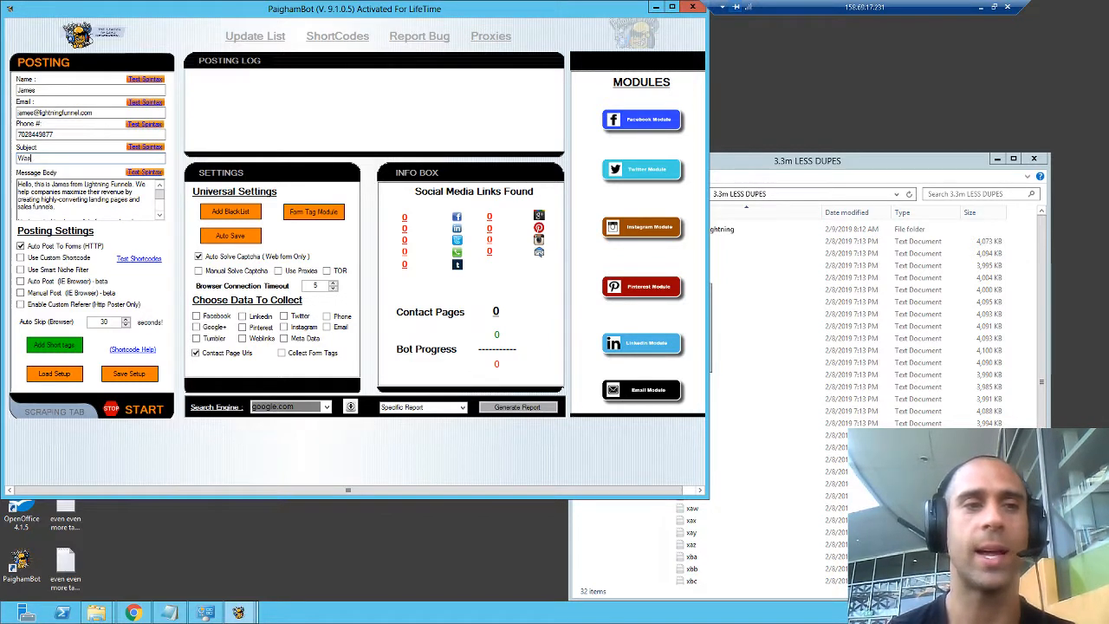
Step: Set the subject line to 'Was last month your best sales month?'
text(Was last month your best sales month?)
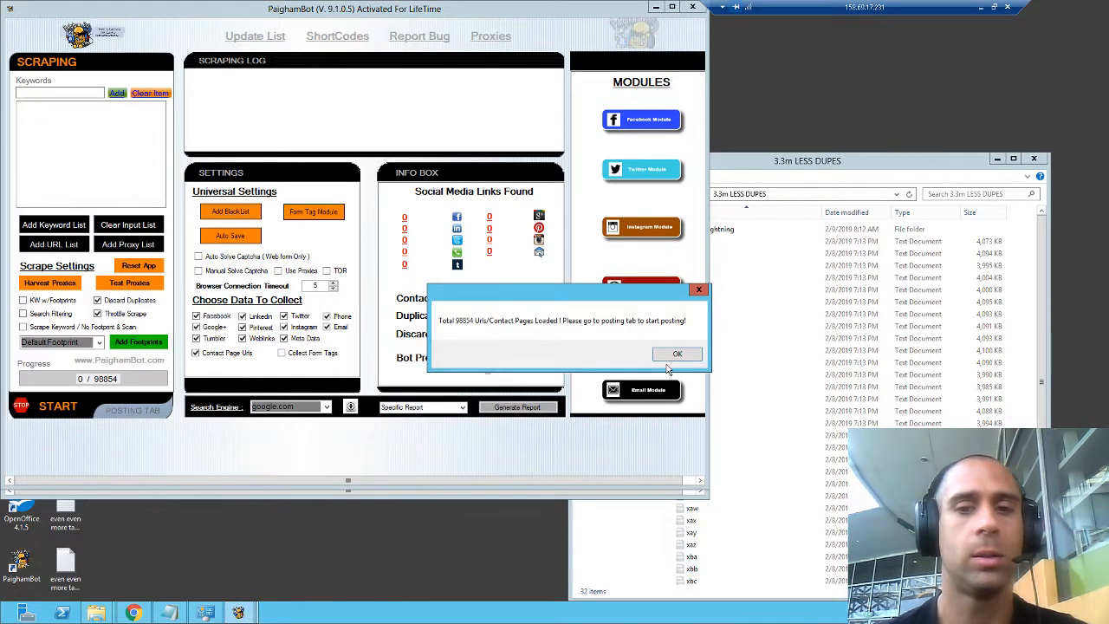
Step: Acknowledge the 'Total 90654 Urls Loaded' message
click(676, 353)
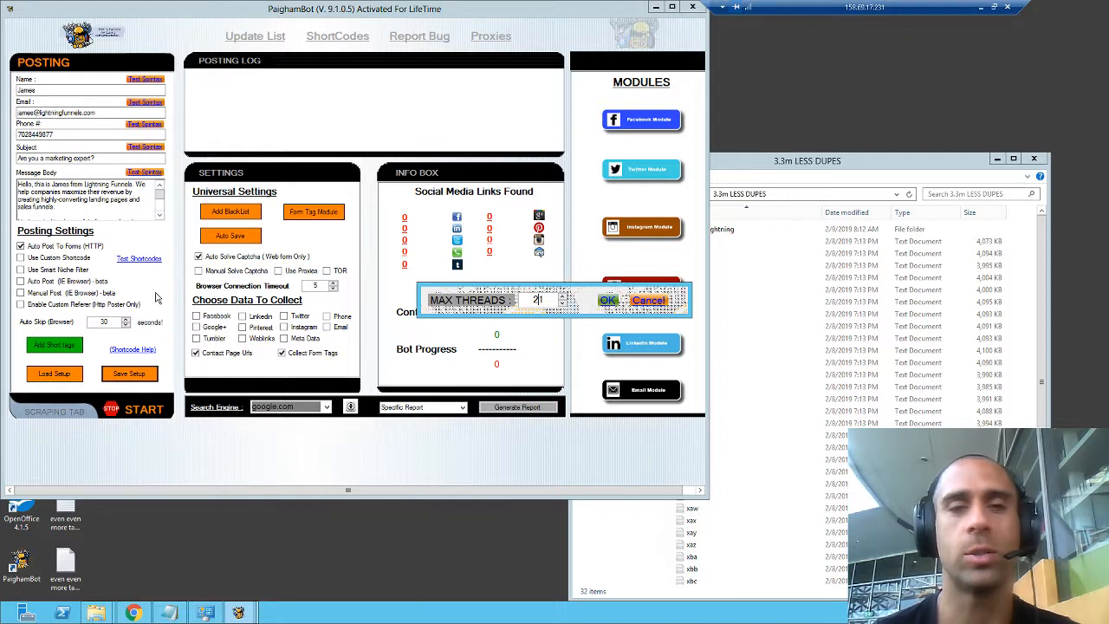
mouse_move(170, 324)
text(Was last month your best sales month?)
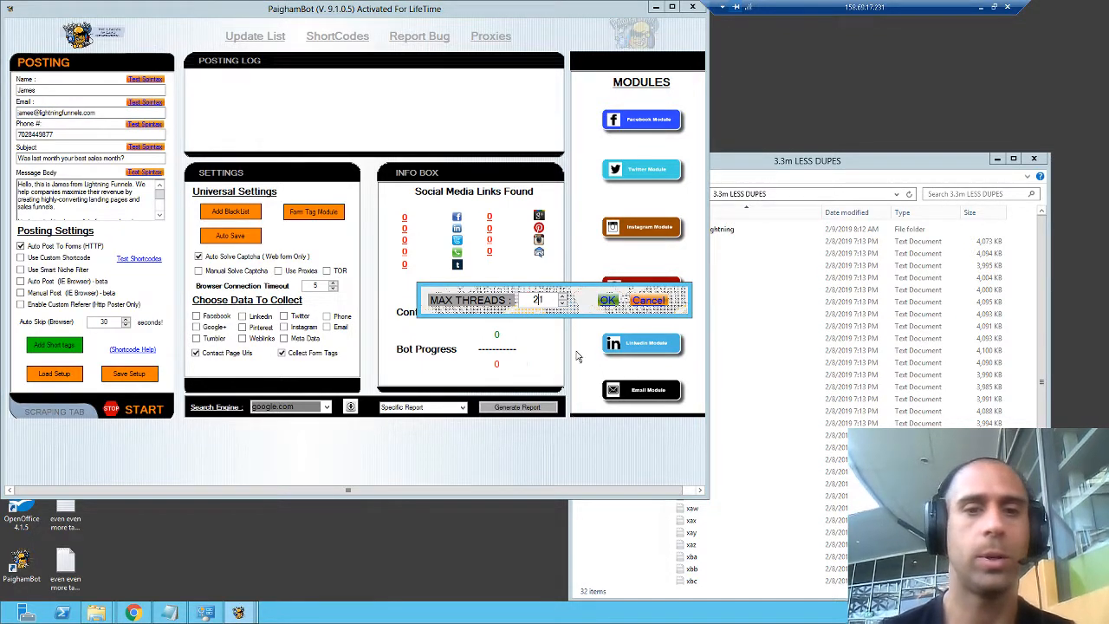
Step: Confirm the MAX THREADS count for the posting campaign
click(607, 299)
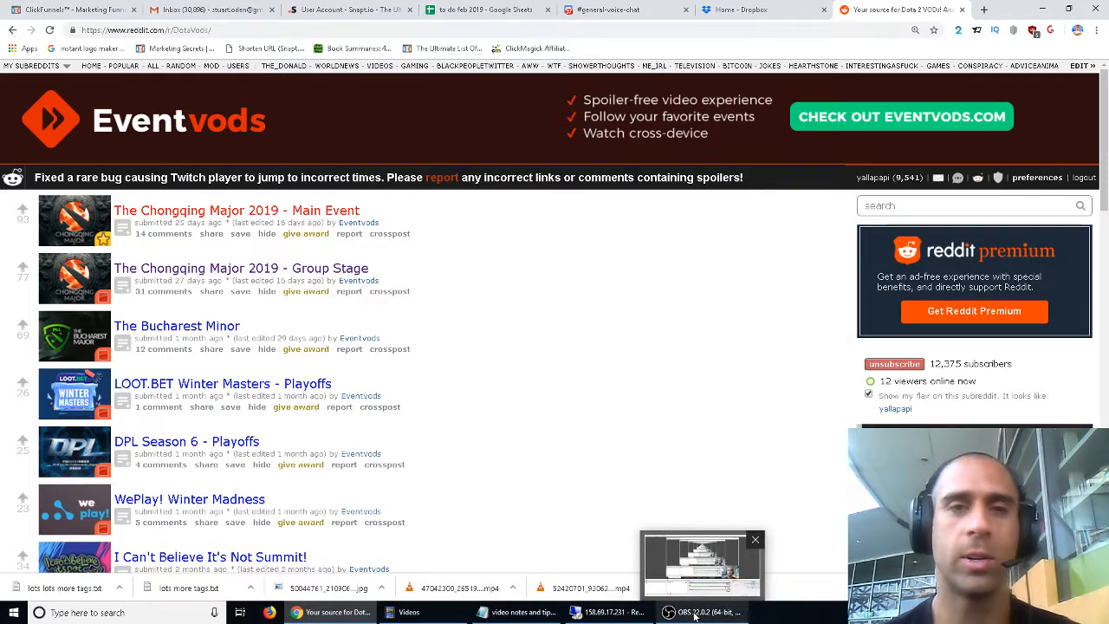
mouse_move(695, 613)
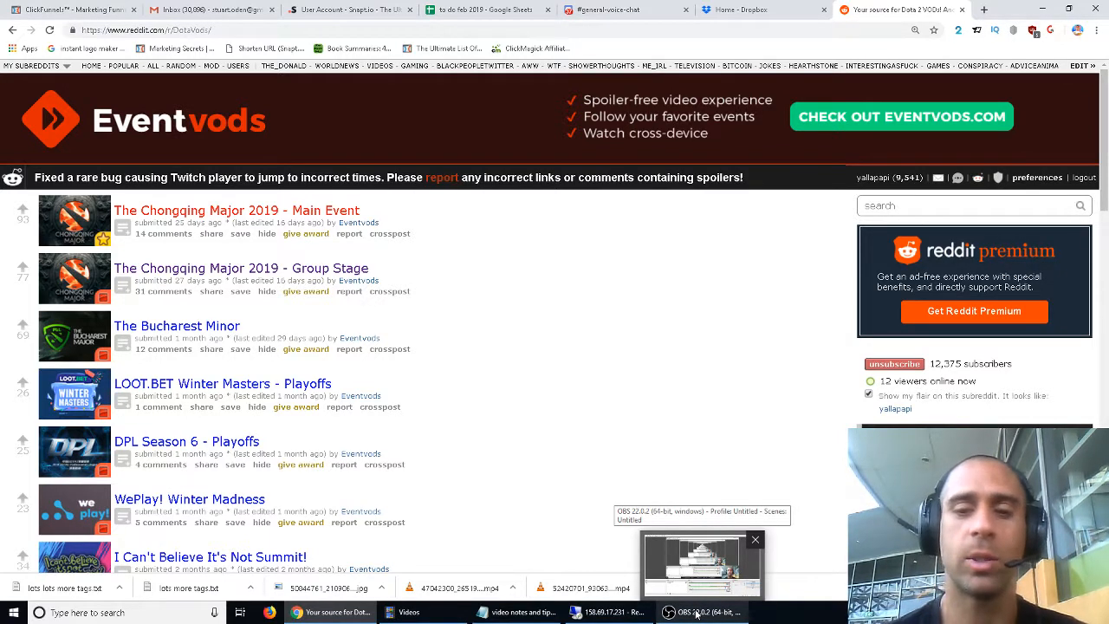